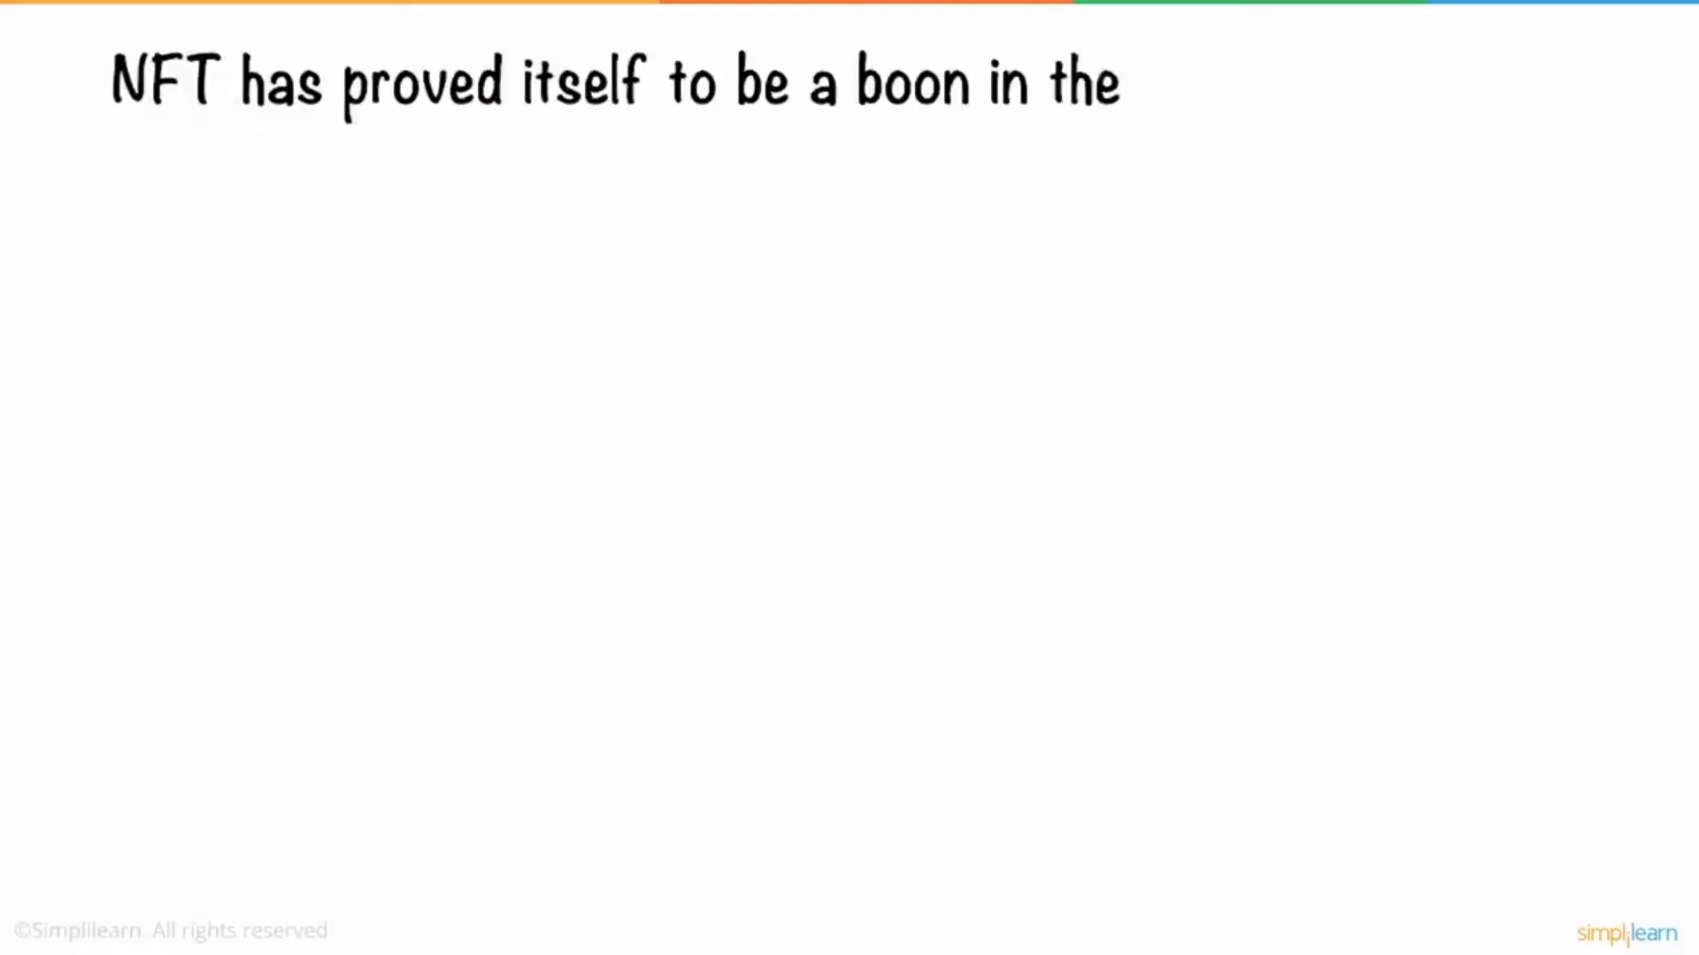
text(lives of many others)
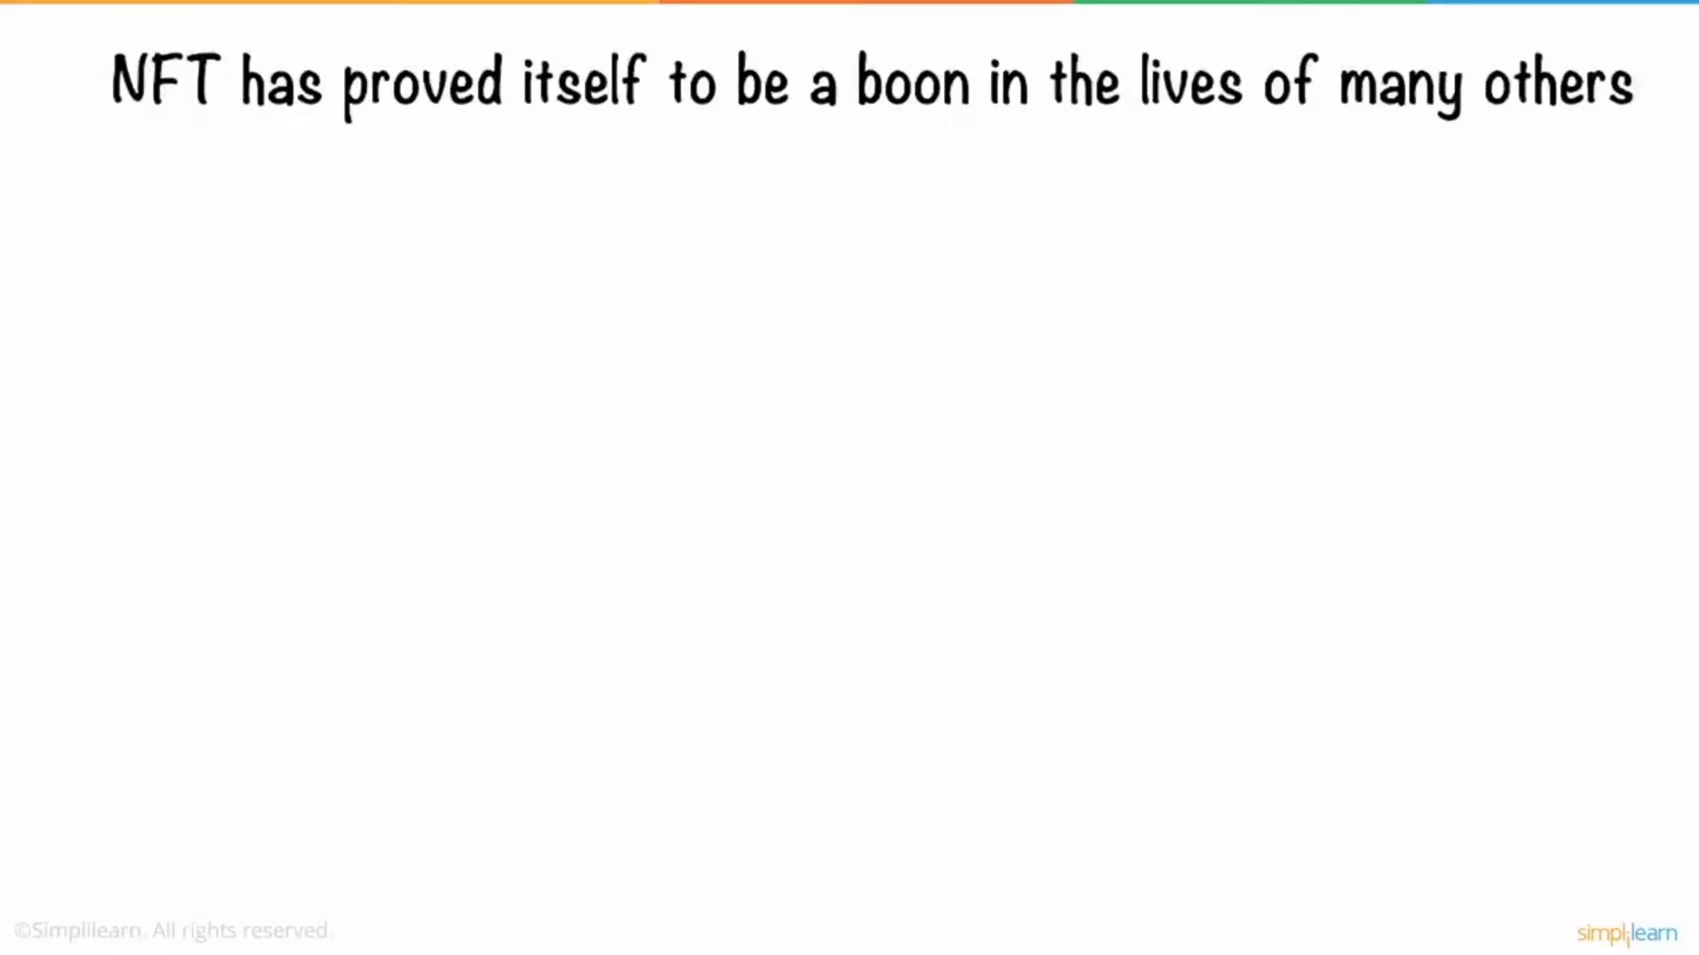